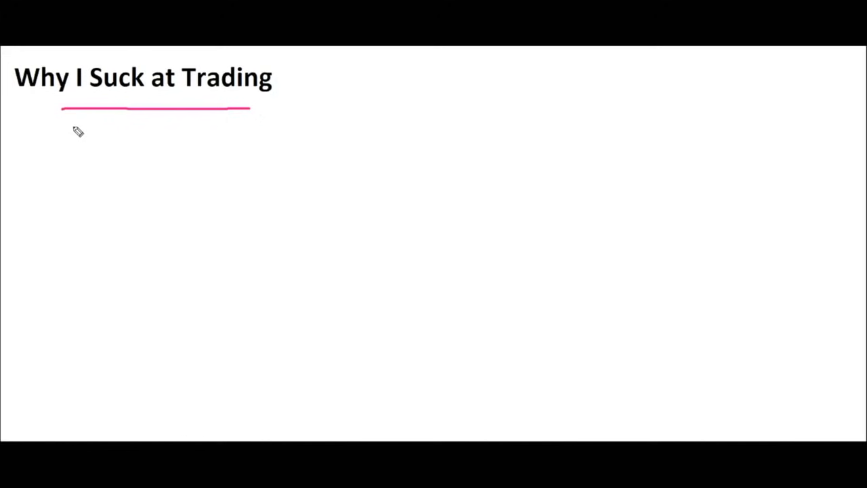
mouse_move(115, 166)
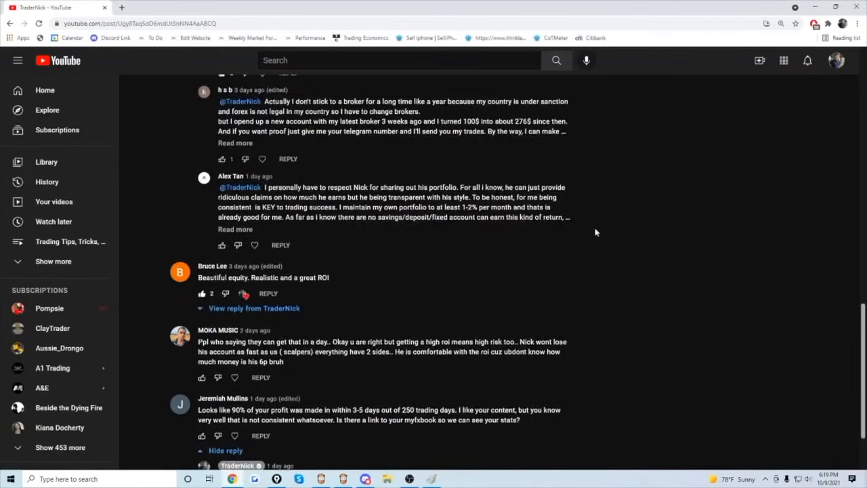
- Scroll down the page past the circled equity curve
scroll(down, 3)
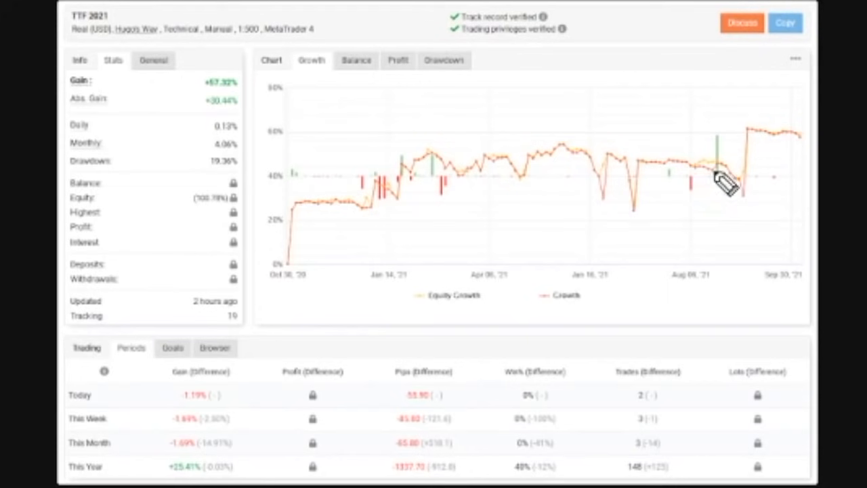
mouse_move(518, 190)
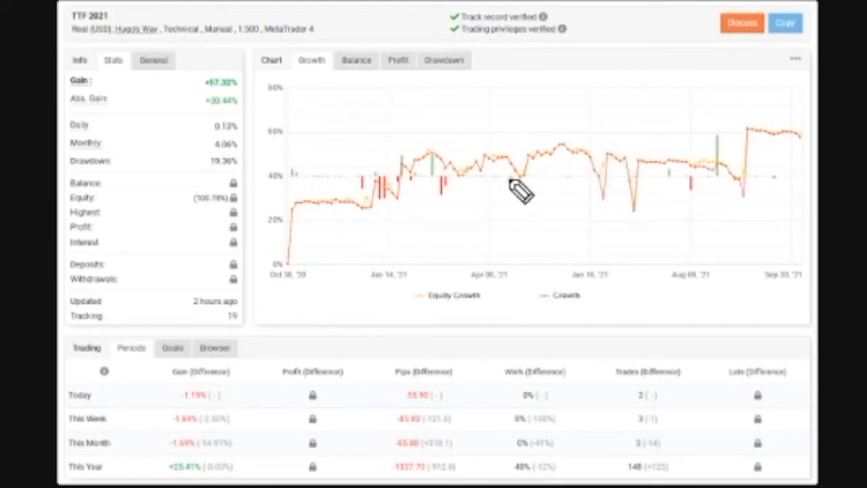
mouse_move(311, 254)
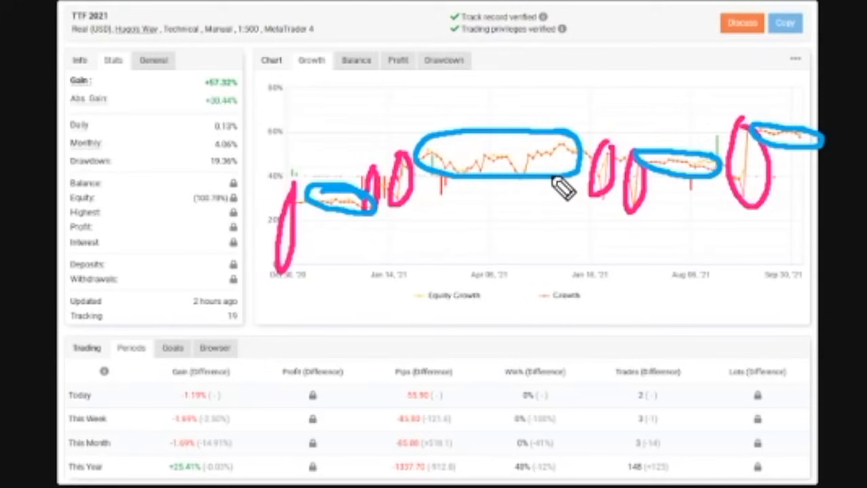
mouse_move(464, 163)
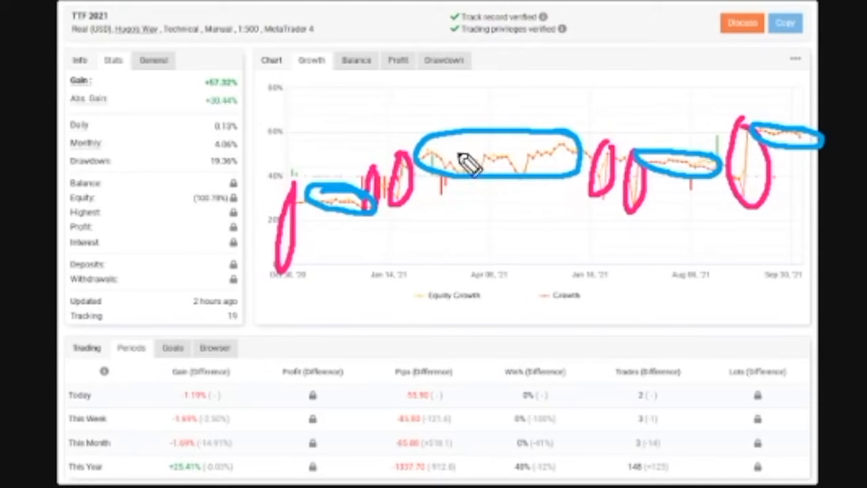
mouse_move(450, 210)
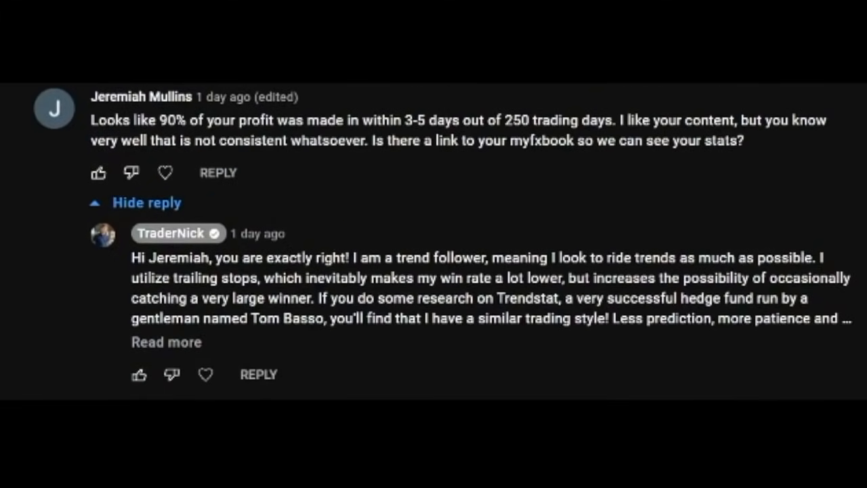
mouse_move(90, 130)
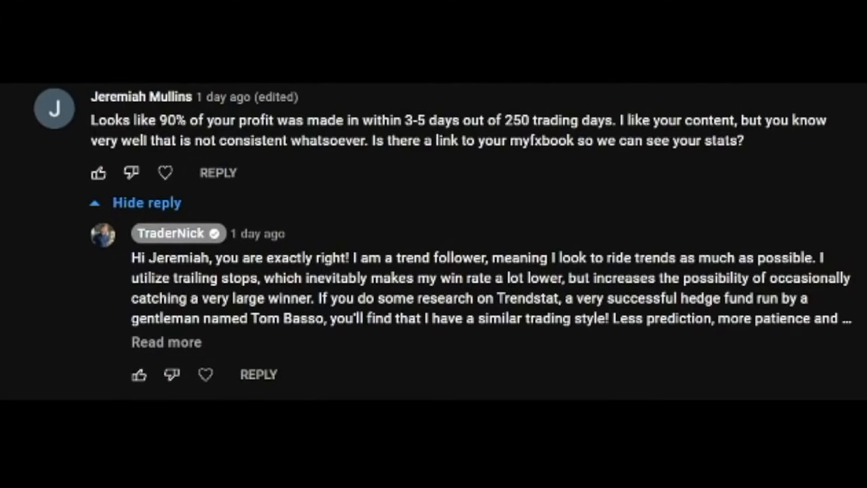
- Drag across the comment about 90% of profit in 3-5 days
drag(109, 141, 369, 141)
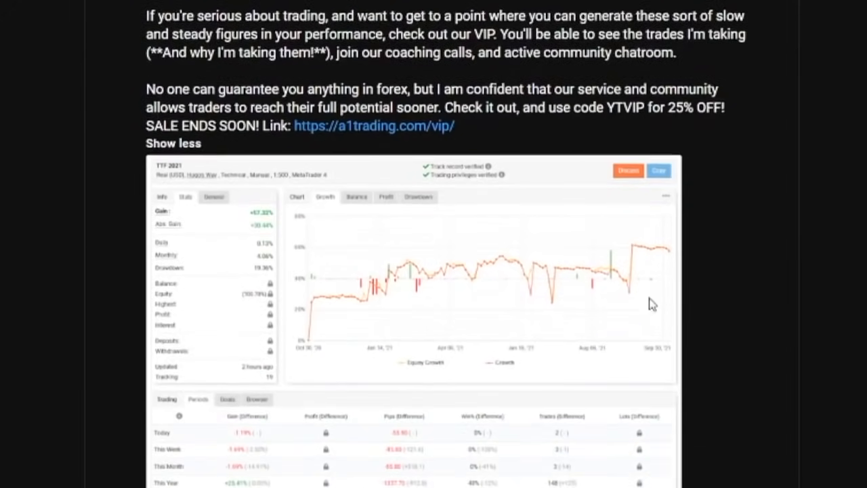
- Scroll down the post to reach its equity growth chart
scroll(down, 3)
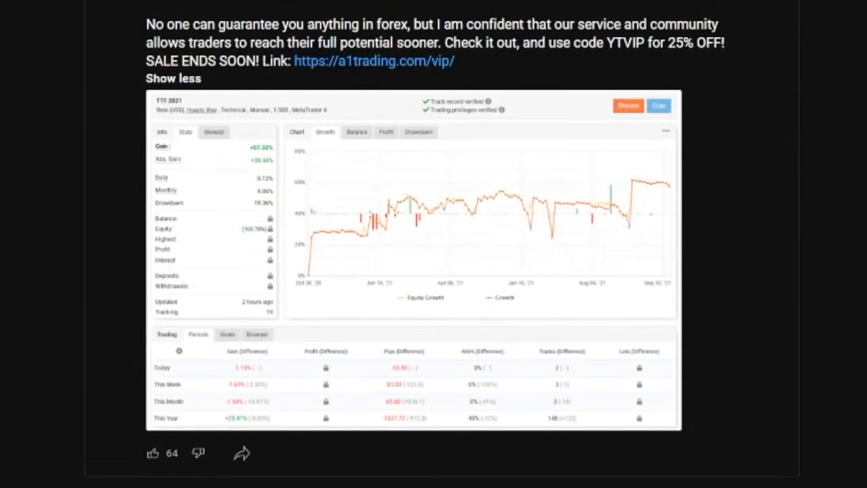
mouse_move(640, 176)
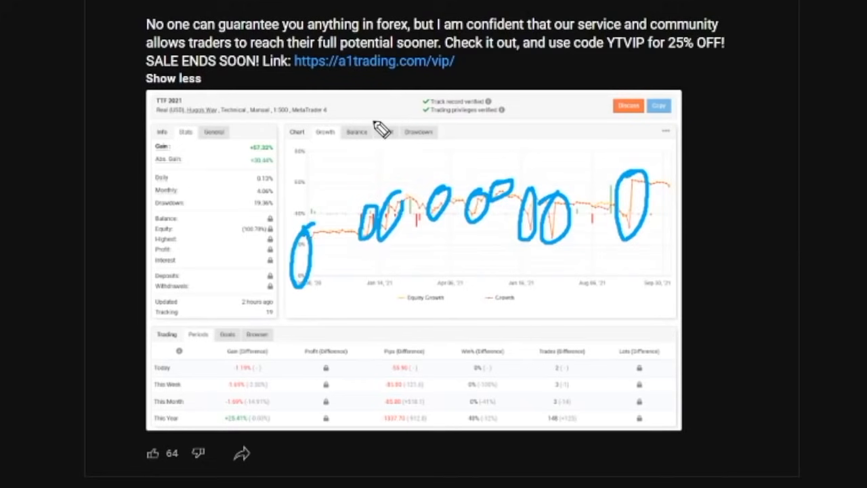
mouse_move(224, 276)
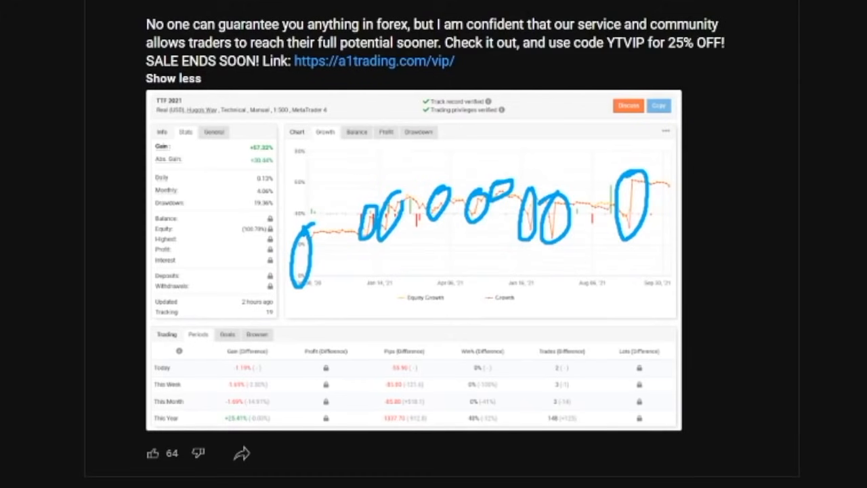
mouse_move(491, 181)
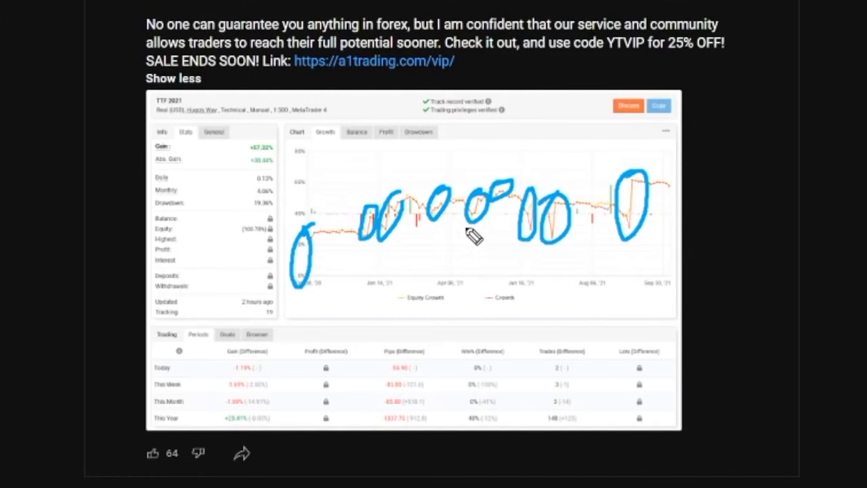
mouse_move(466, 238)
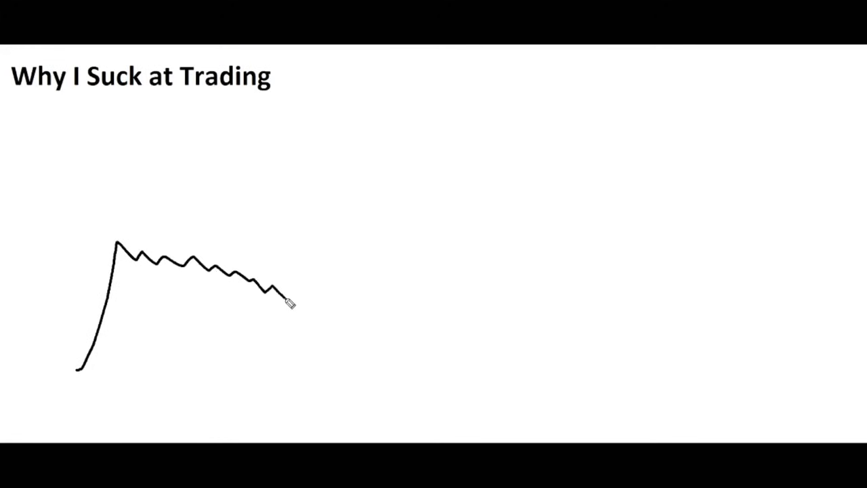
- Draw the jagged curve: choppy decline, sharp rise, new peak, long second decline
drag(284, 302, 348, 332)
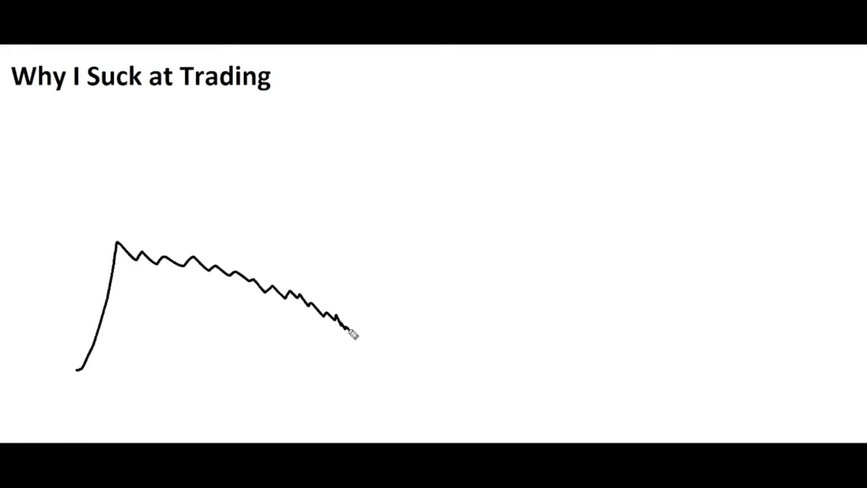
drag(349, 332, 407, 223)
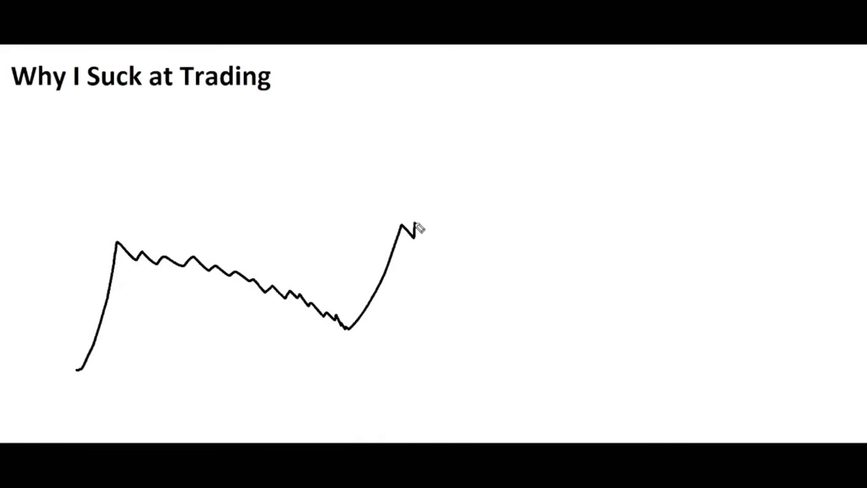
drag(406, 230, 460, 213)
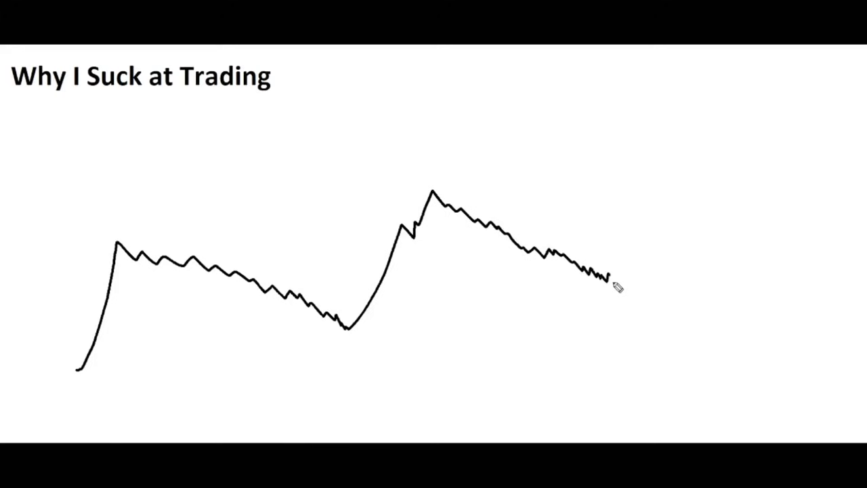
drag(616, 288, 830, 183)
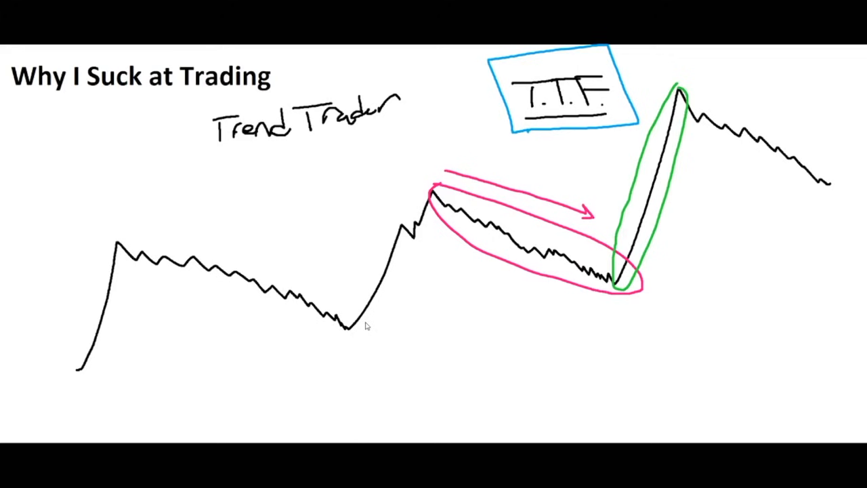
mouse_move(200, 151)
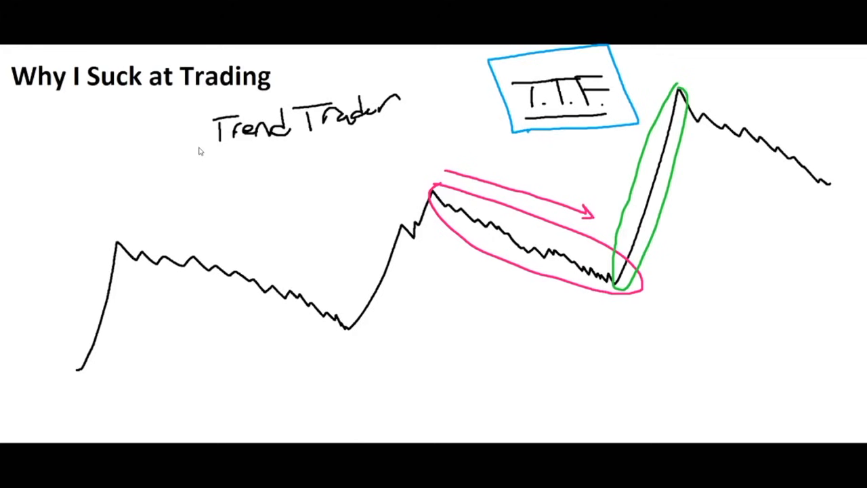
mouse_move(628, 161)
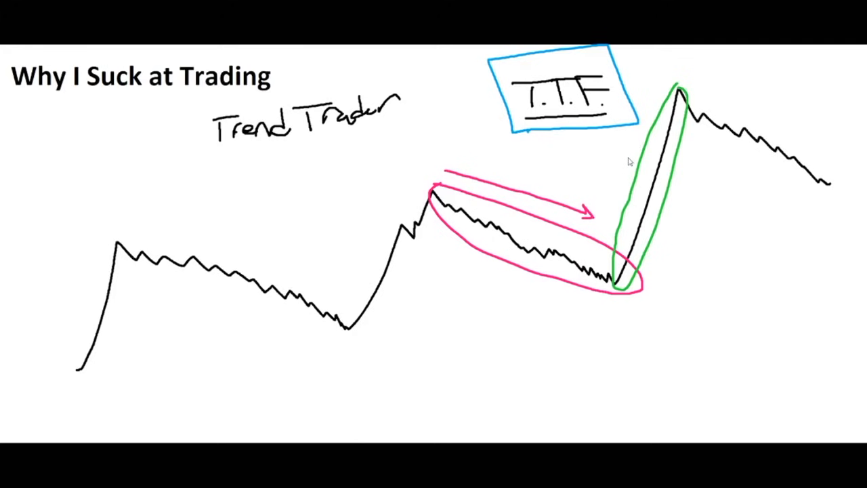
mouse_move(598, 168)
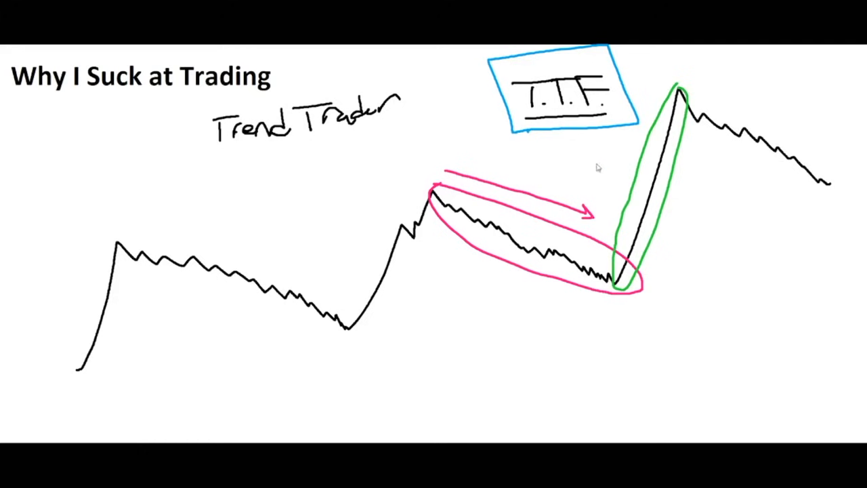
mouse_move(535, 212)
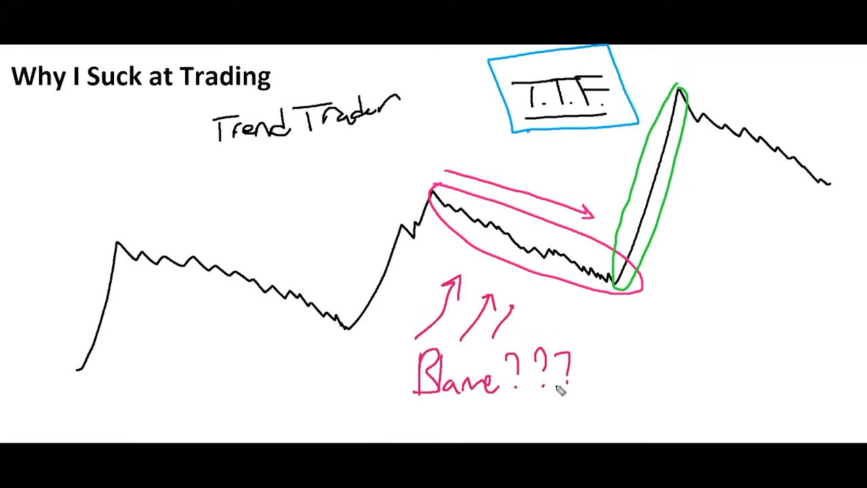
- Finish handwriting 'Blame???' in pink below the pink ellipse
drag(556, 389, 732, 71)
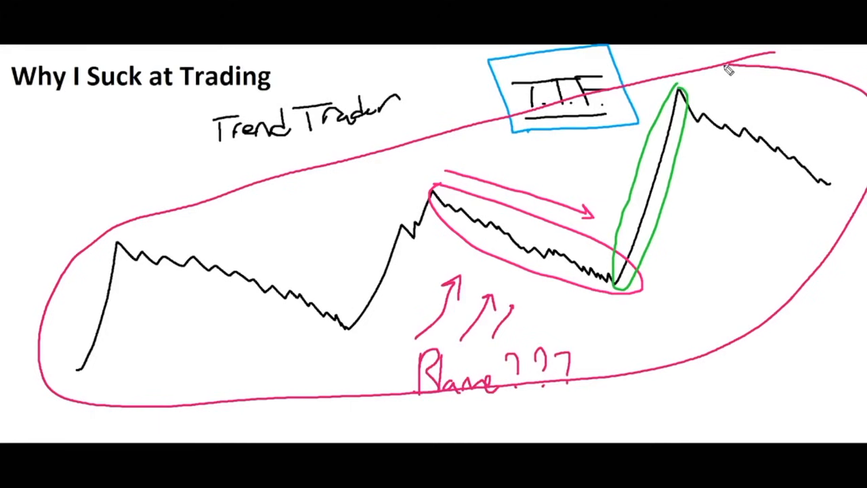
mouse_move(643, 155)
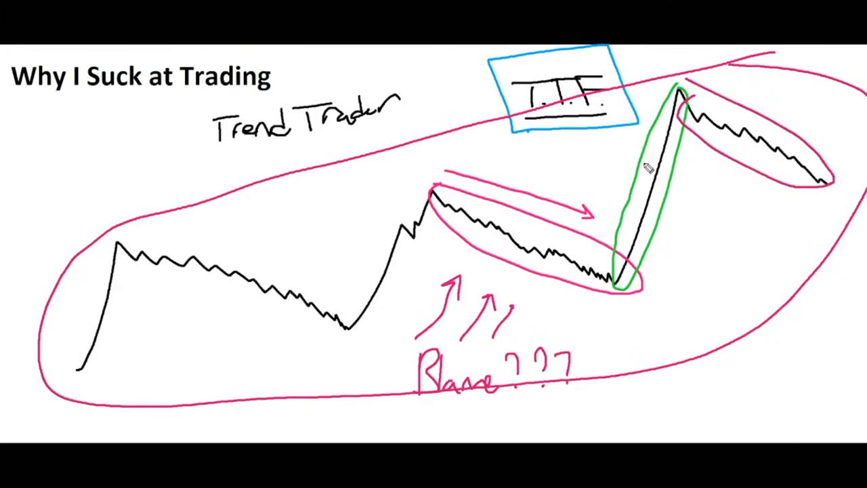
mouse_move(436, 301)
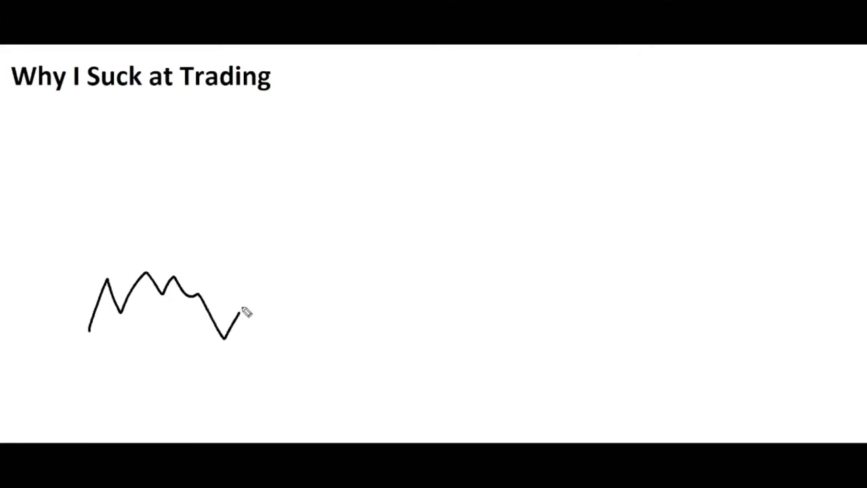
- Extend the new zigzag curve steeply up toward the upper right
drag(240, 311, 450, 129)
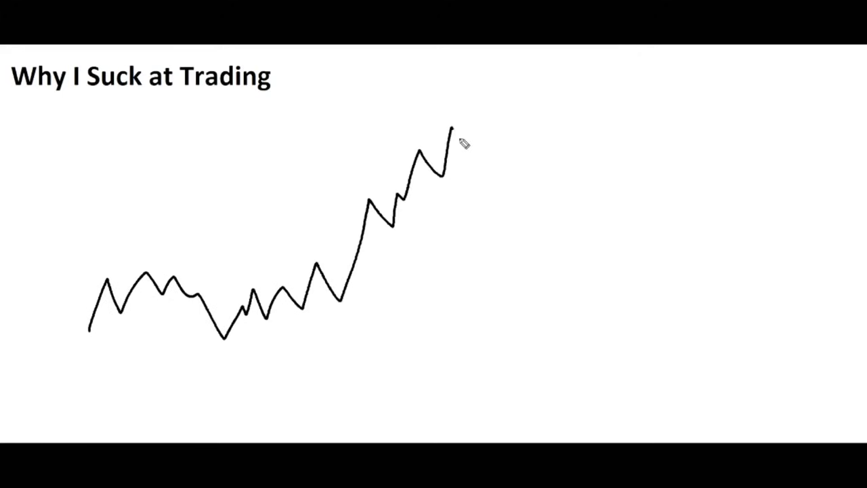